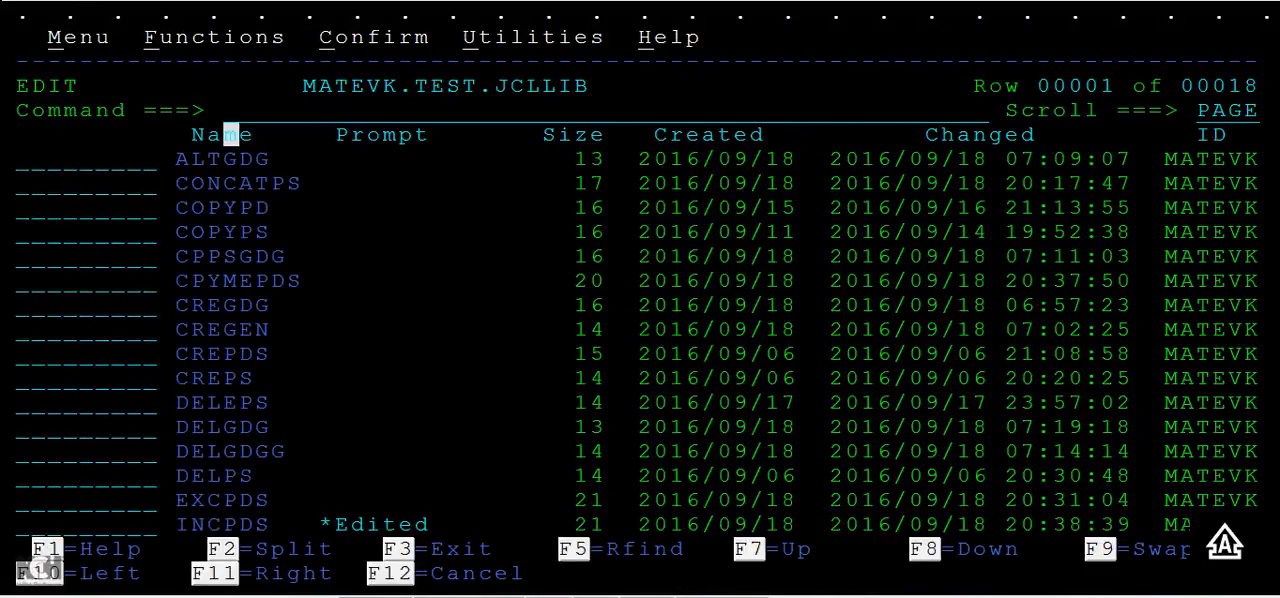
# Select the EXCPDS member of MATEVK.TEST.JCLLIB for editing with the E line command.
pyautogui.write('E')
pyautogui.click(604, 110)
pyautogui.write('COLS')
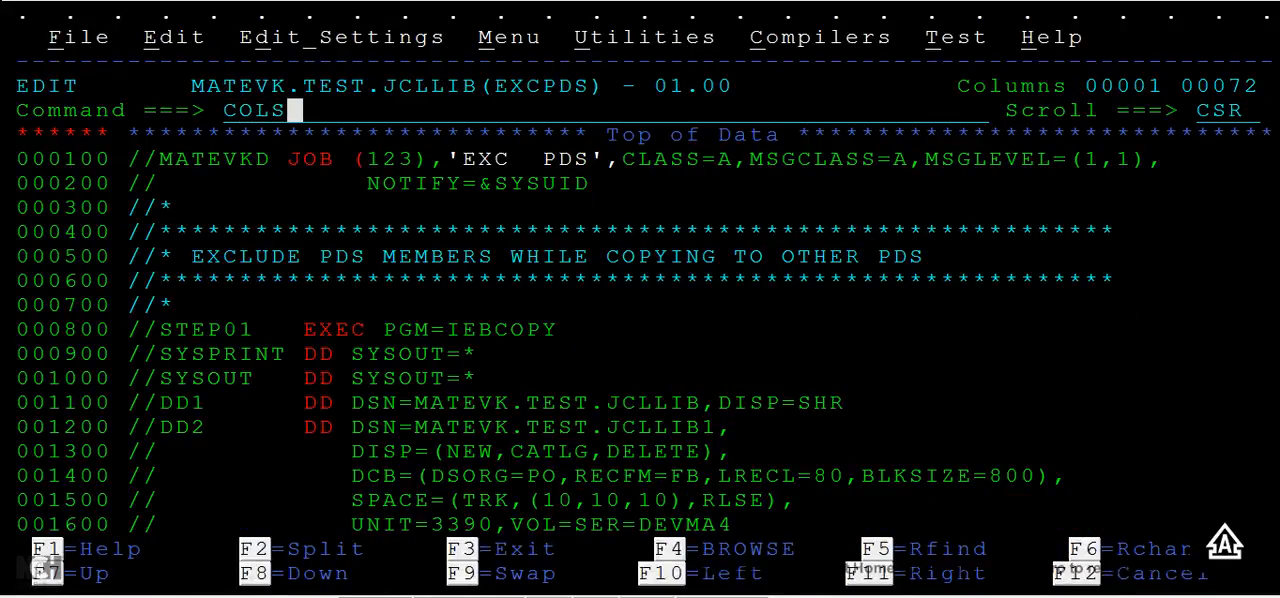
# Display the COLS column ruler above the EXCPDS JCL lines.
pyautogui.press('Enter')
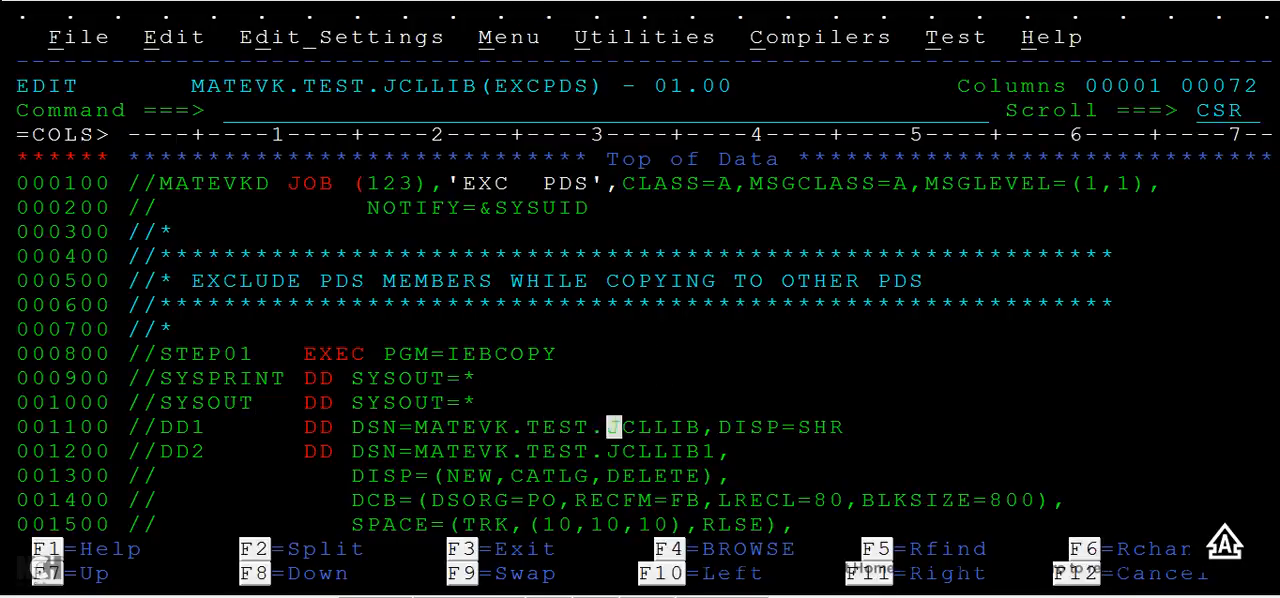
# Point DD2 at MATEVK.TEST.JCLLIB.EXC and add SYSIN with COPY OUTDD=DD2,INDD=DD1 and EXCLUDE MEMBER=(COPYPS,CPPSGDG).
pyautogui.write('EX')
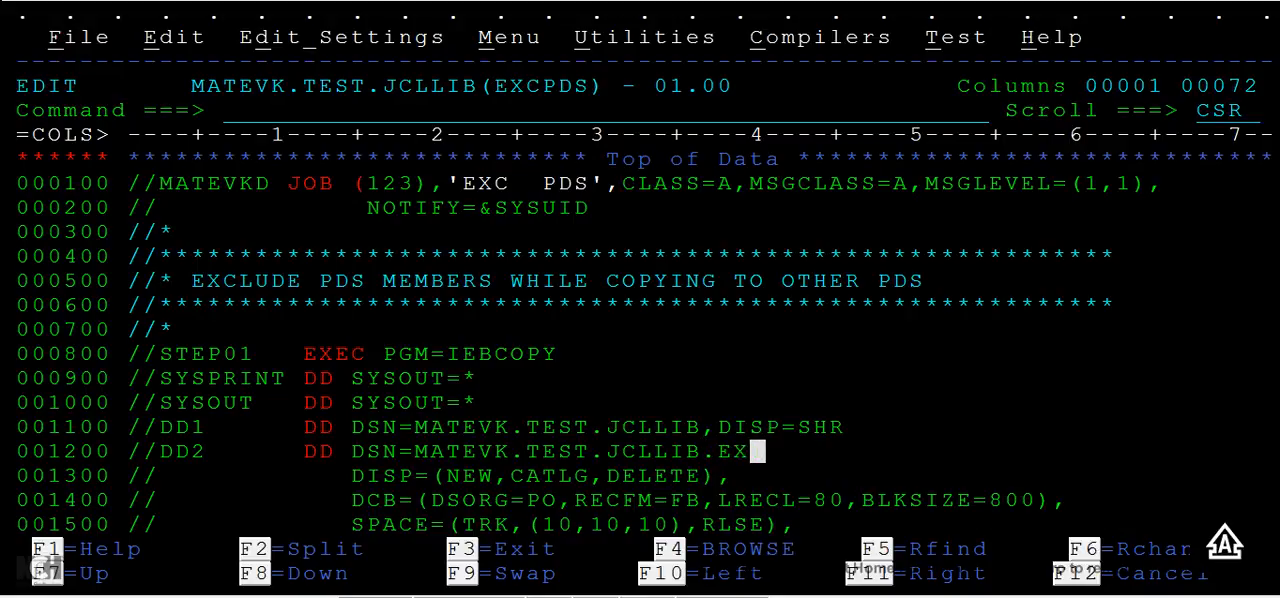
pyautogui.write(',')
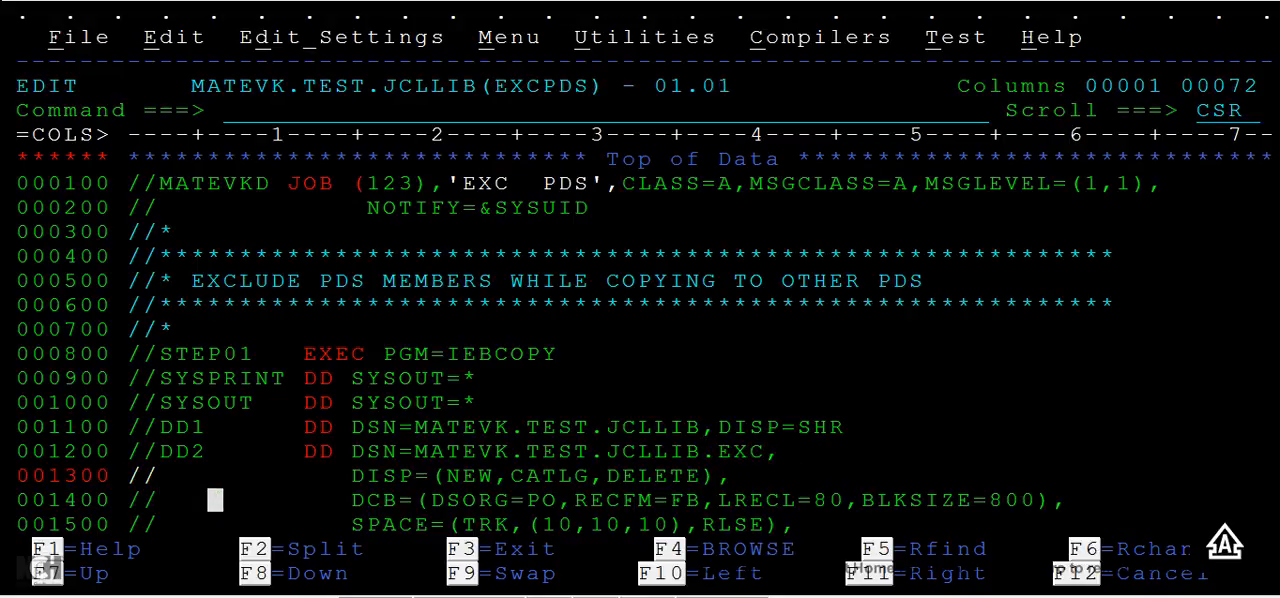
pyautogui.scroll(-3)
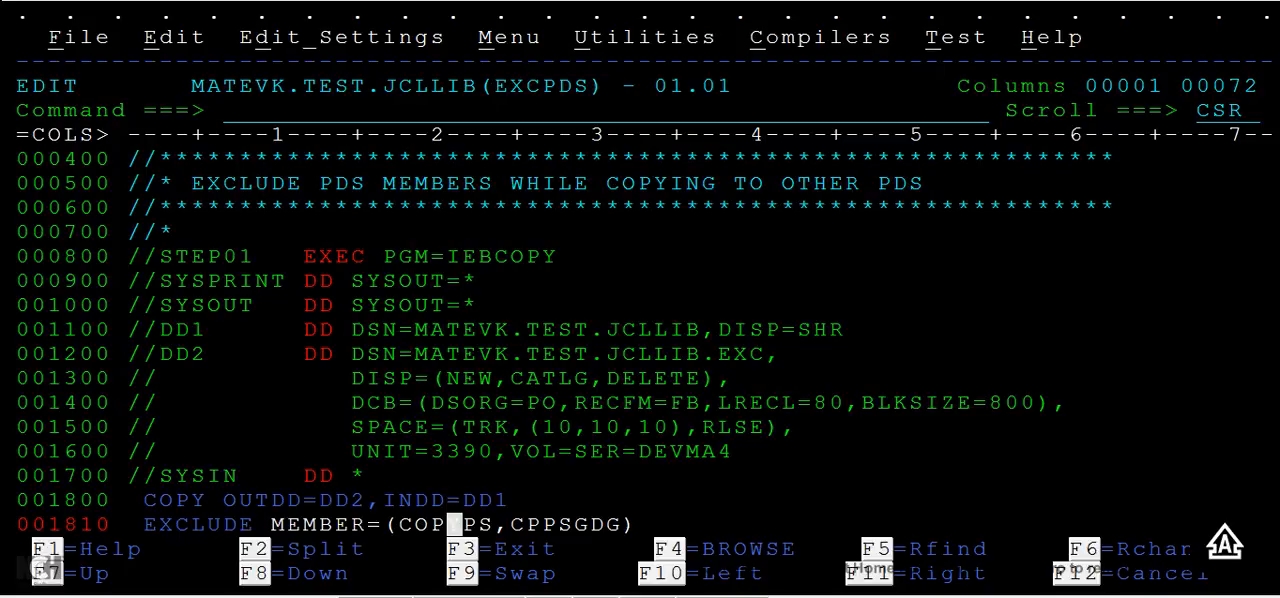
# Submit the IEBCOPY job with SUB from the editor command line.
pyautogui.write('SUB')
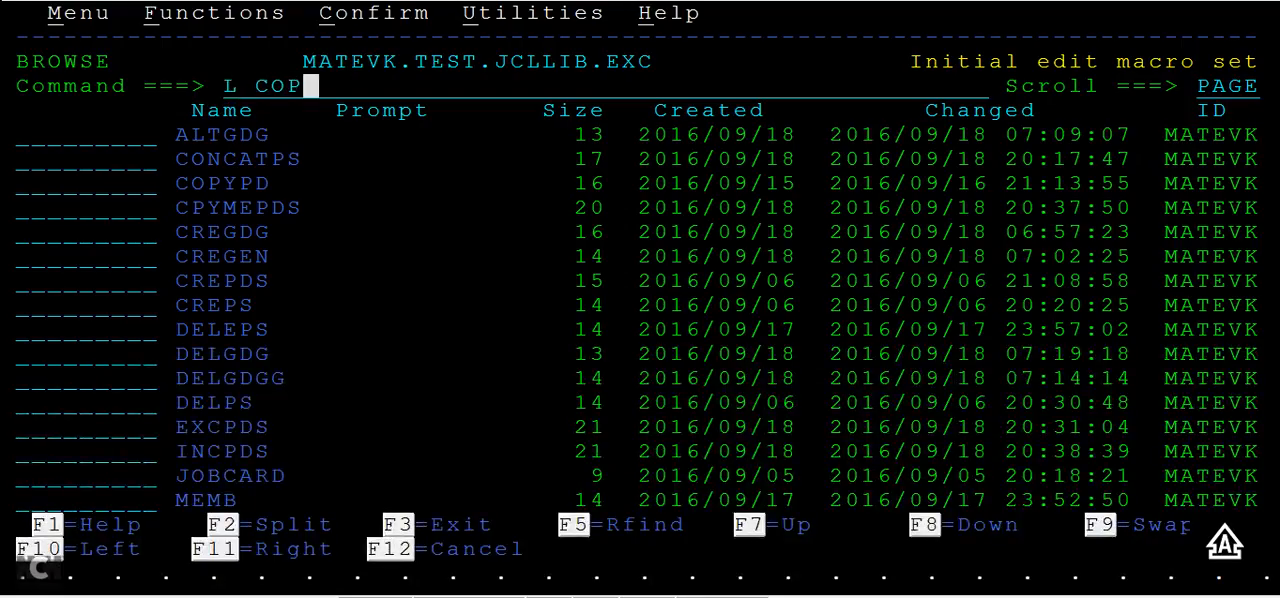
# Locate the COP members in MATEVK.TEST.JCLLIB.EXC, then return to the data set list.
pyautogui.press('Enter')
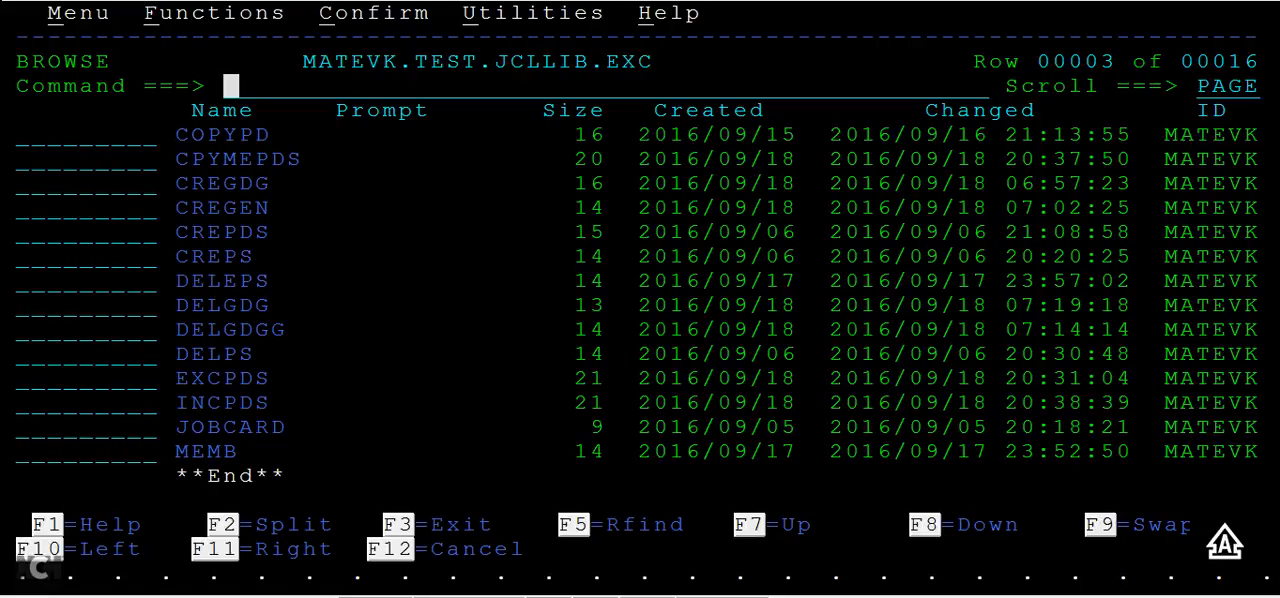
pyautogui.press('f3')
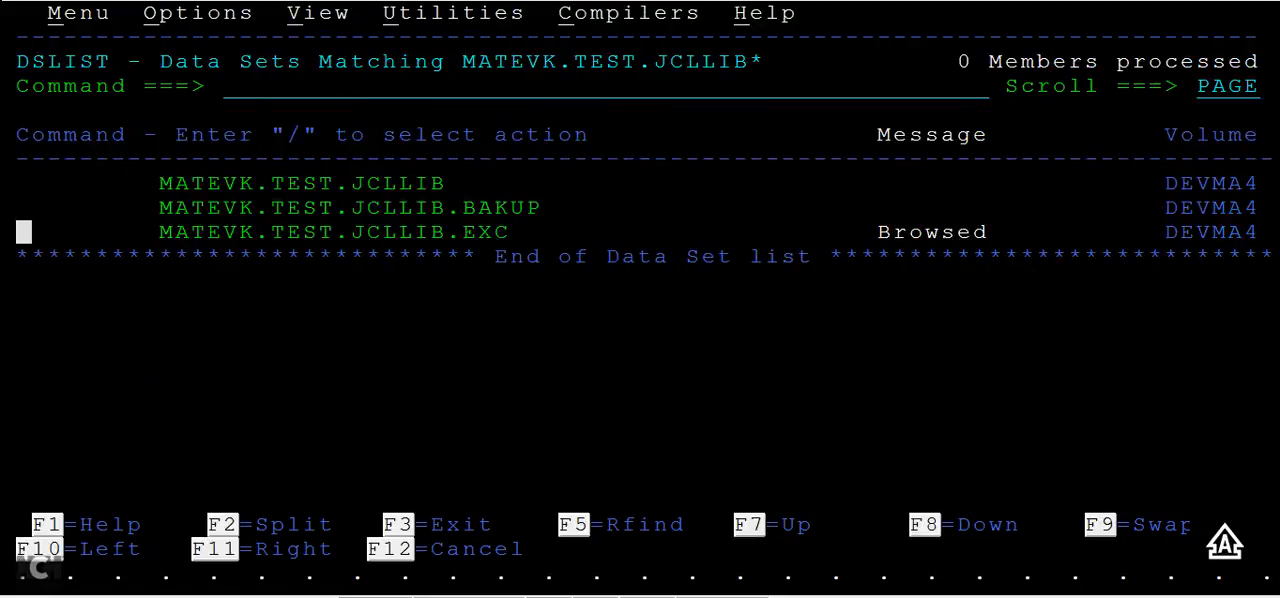